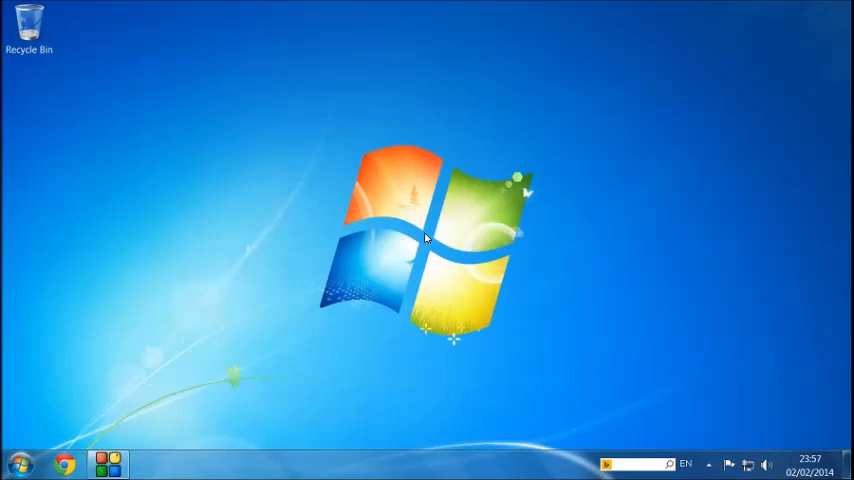
mouse_move(15, 325)
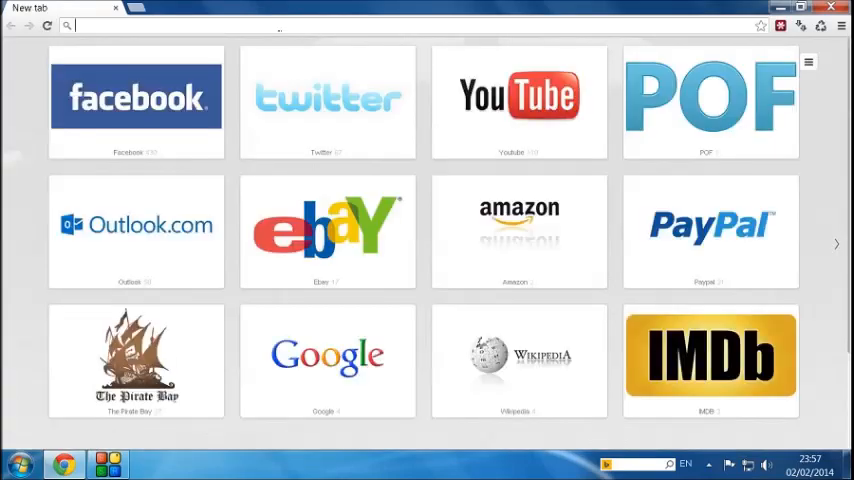
Step: Download the free uTorrent for Windows installer from utorrent.com's Free vs Plus comparison page
type("utro")
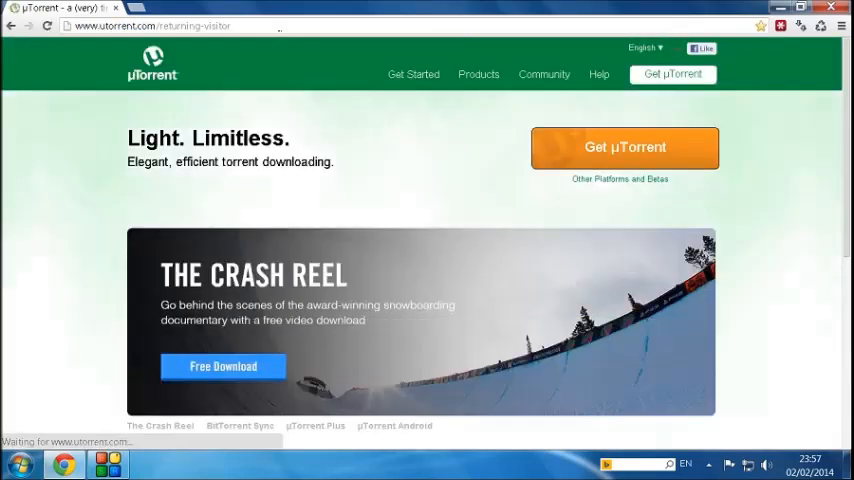
left_click(624, 147)
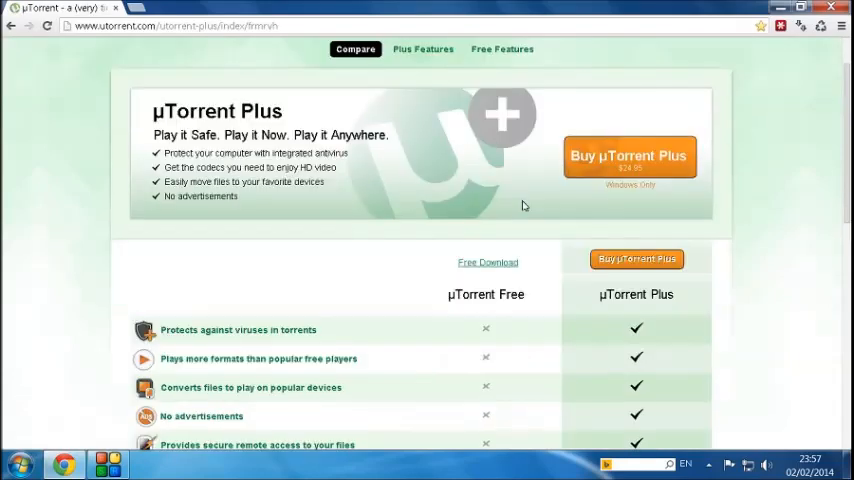
mouse_move(488, 262)
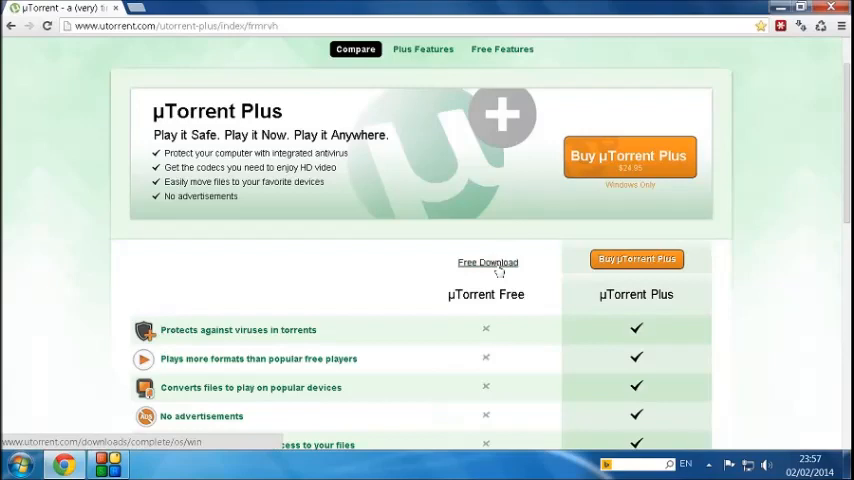
left_click(487, 262)
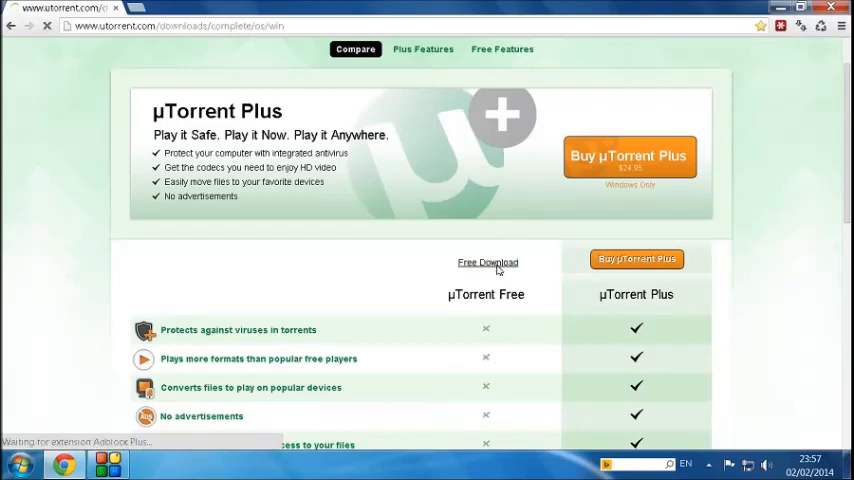
left_click(488, 262)
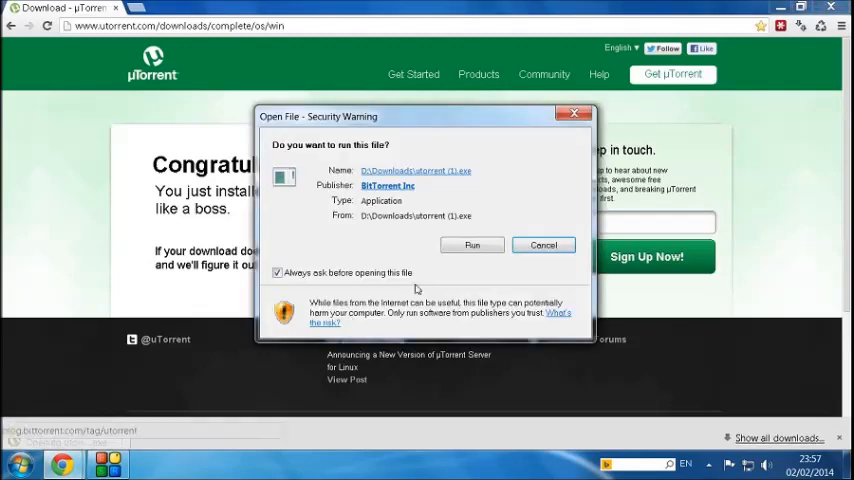
Step: Run the uTorrent installer, dismiss the older-version warning, and bring up the running uTorrent from the tray
left_click(472, 245)
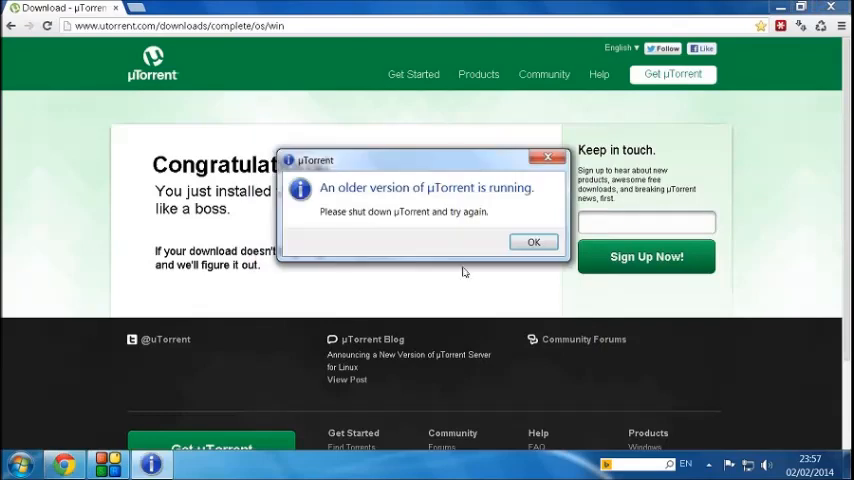
left_click(533, 242)
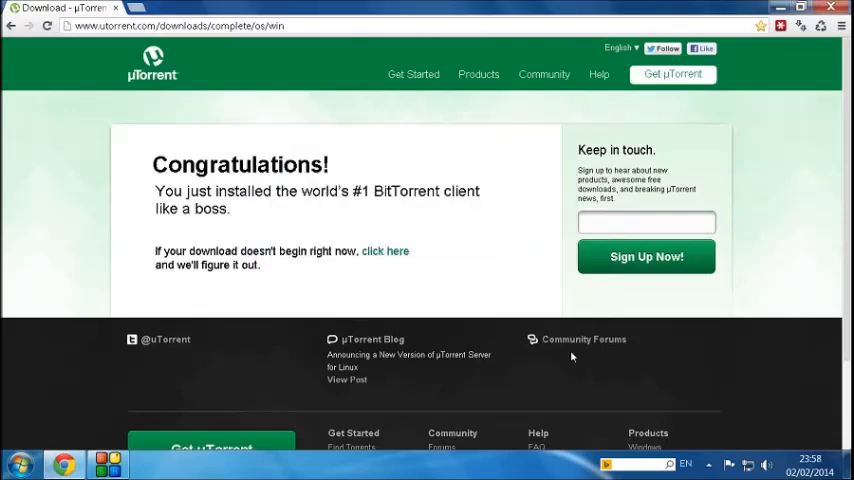
left_click(708, 464)
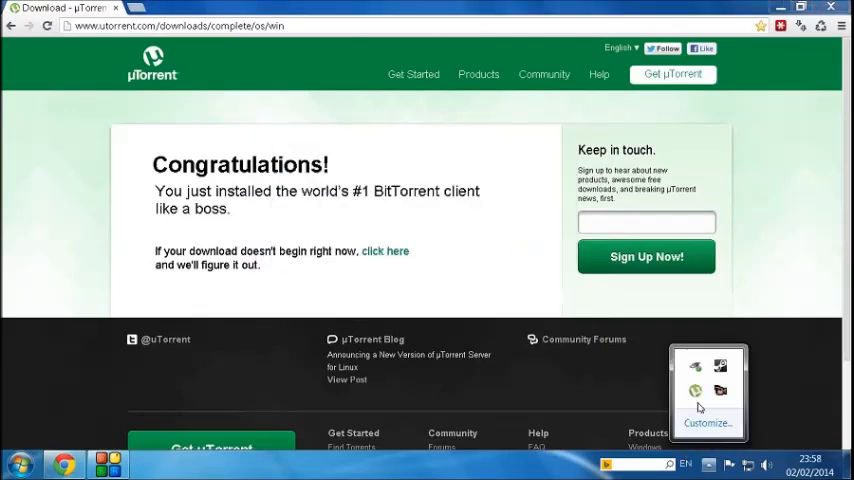
left_click(440, 237)
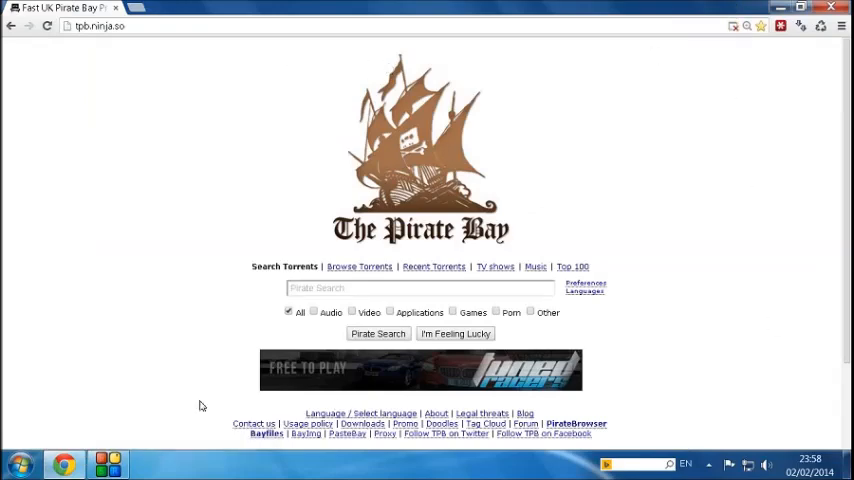
mouse_move(333, 6)
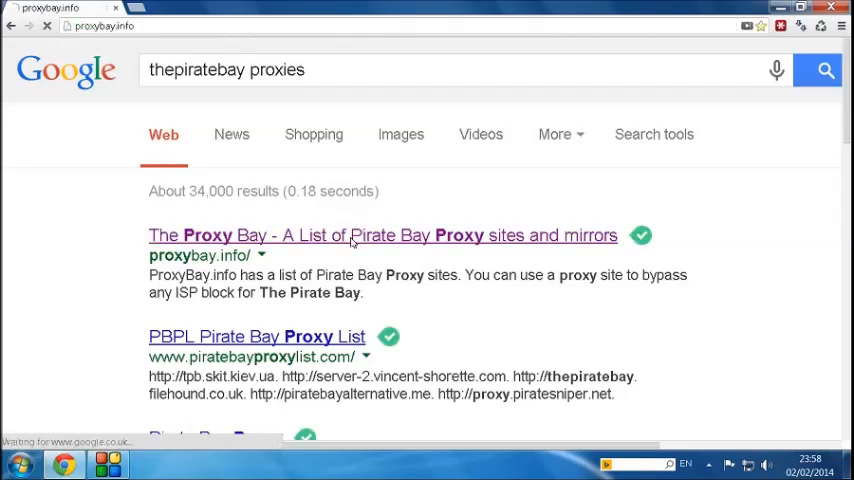
Step: Open the proxybay.fr Pirate Bay mirror from the proxybay.info list of proxy sites
left_click(383, 235)
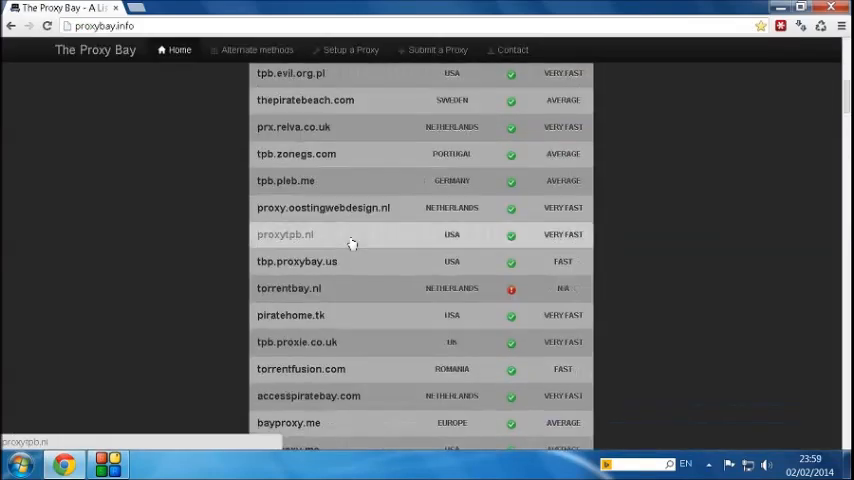
scroll("down", 3)
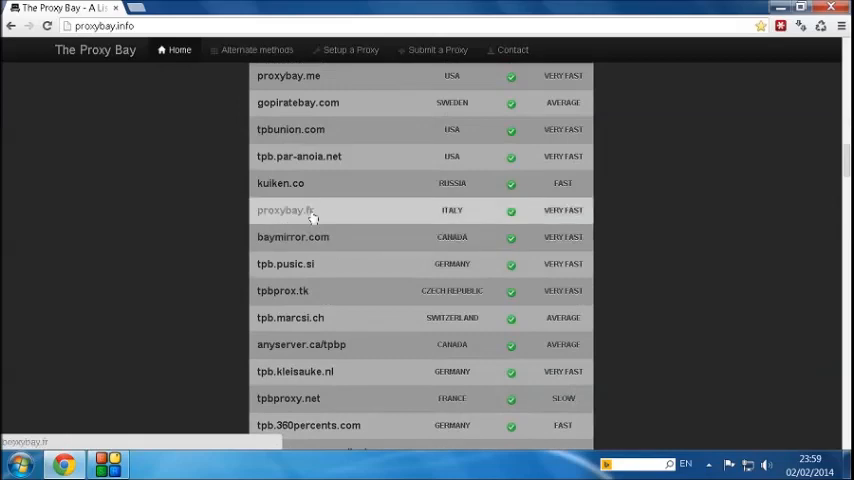
left_click(283, 210)
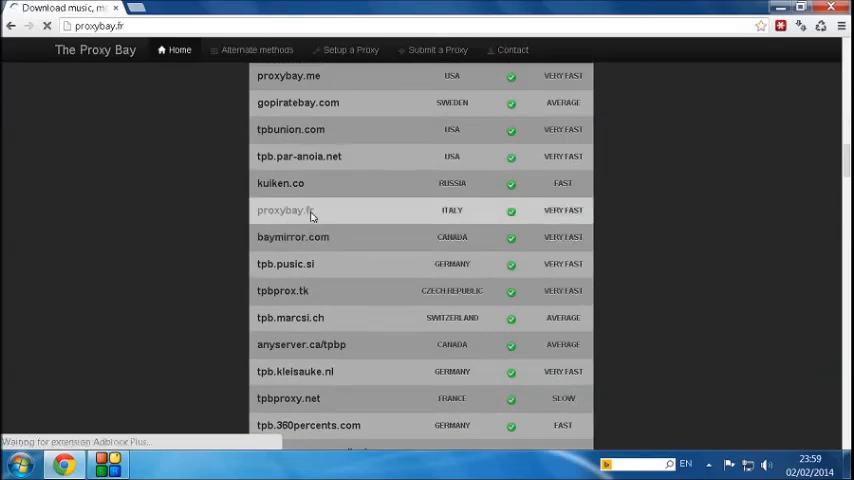
left_click(283, 210)
type("rihan")
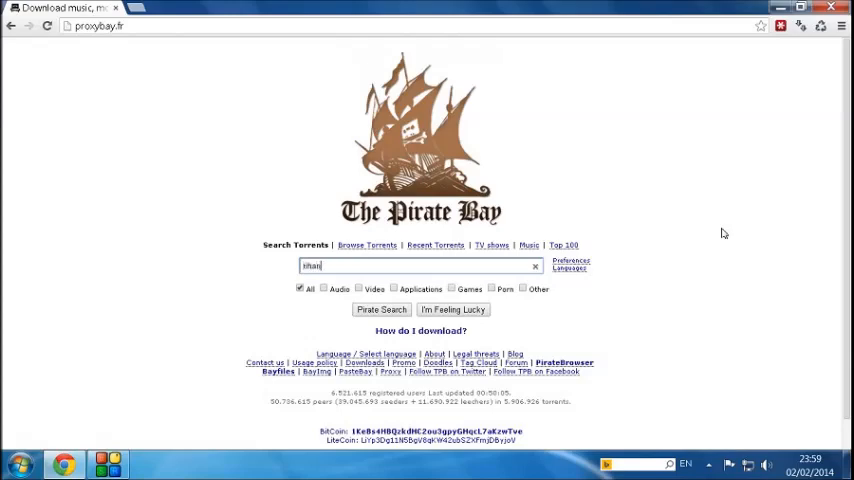
Step: Search The Pirate Bay for 'rihanna' and sort the results by most seeders
left_click(381, 309)
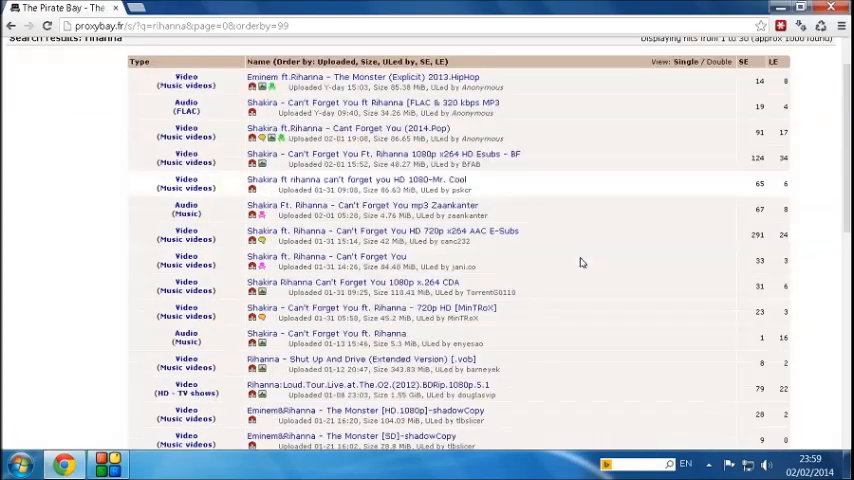
scroll("down", 3)
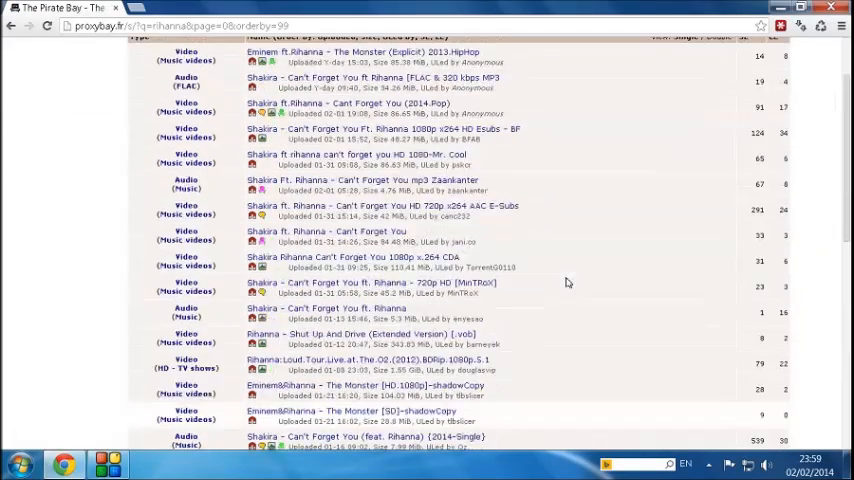
scroll("up", 3)
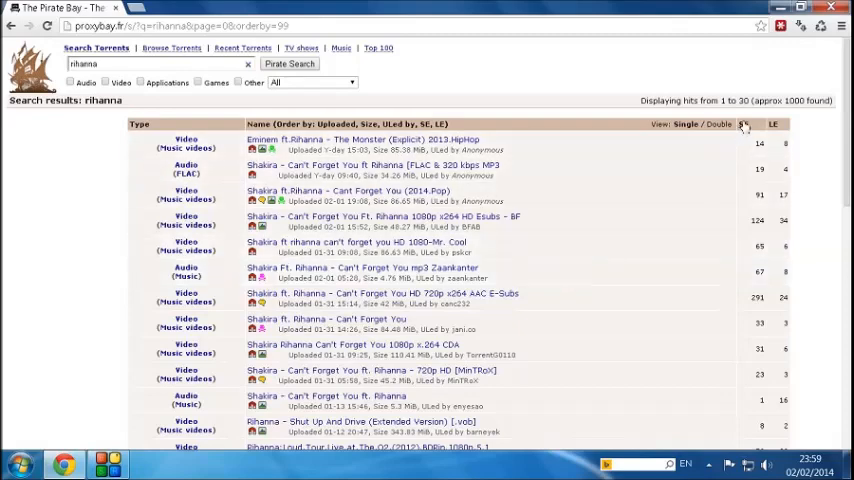
left_click(730, 124)
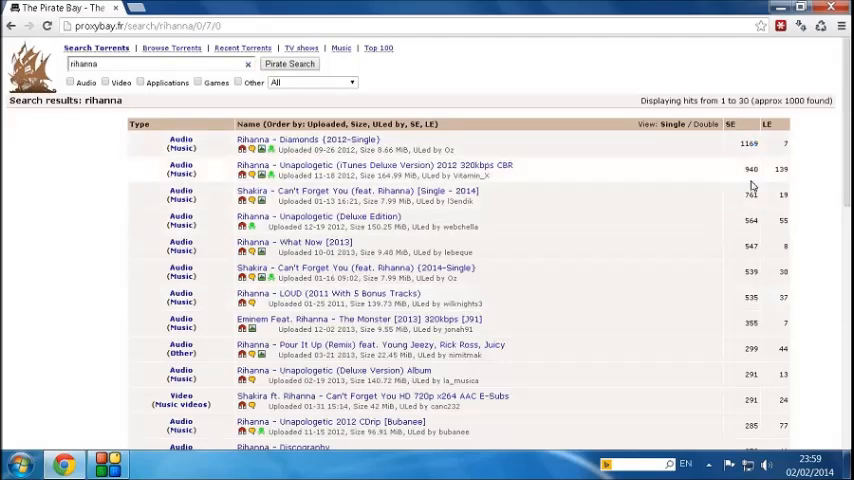
mouse_move(403, 145)
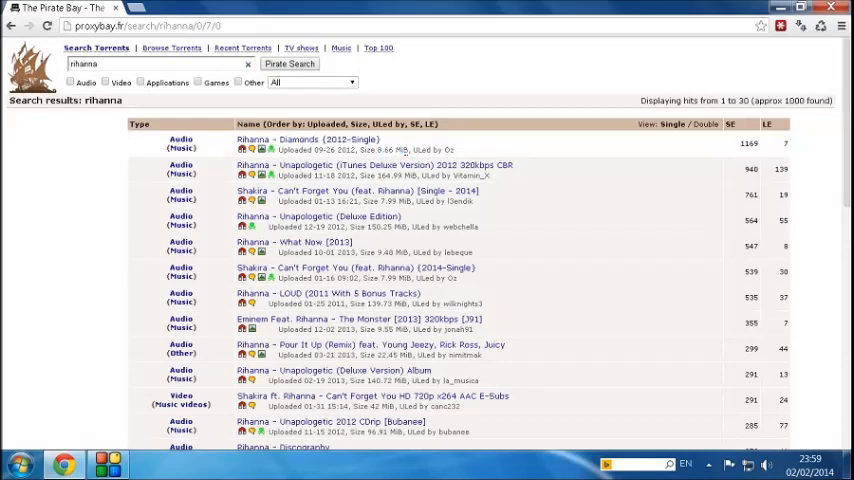
mouse_move(307, 139)
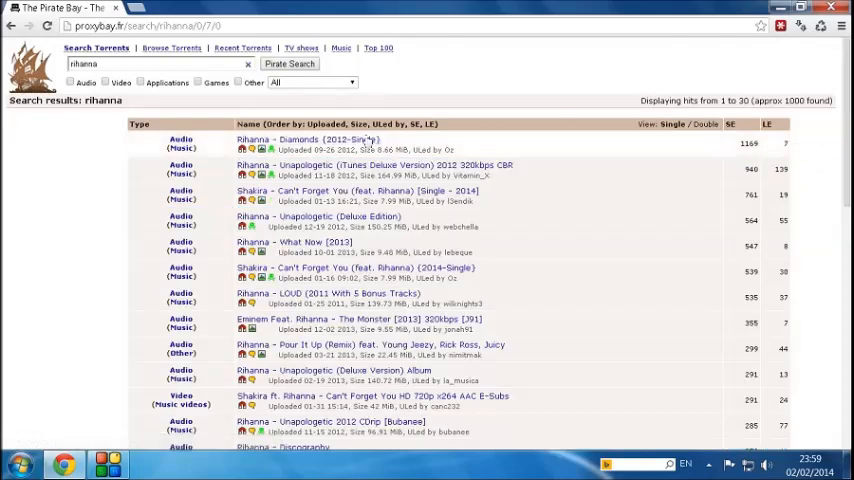
Step: Review the Rihanna - Diamonds (2012-Single) torrent details and comments, then minimize Chrome
left_click(300, 140)
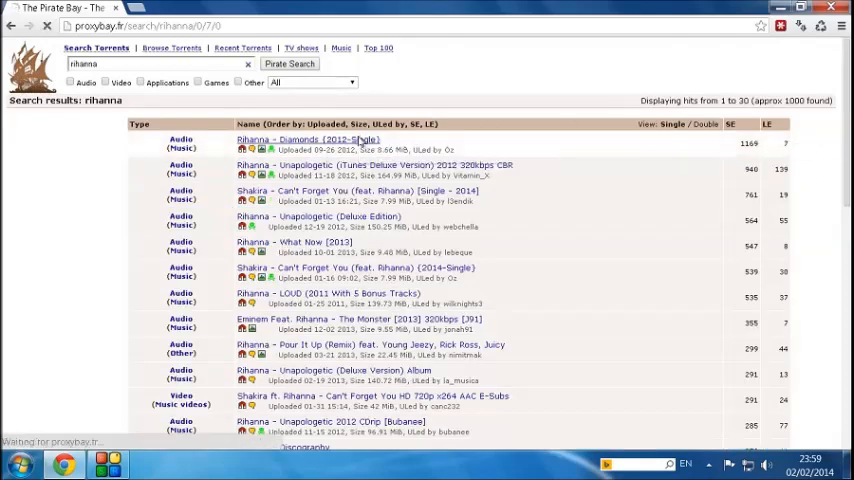
left_click(305, 140)
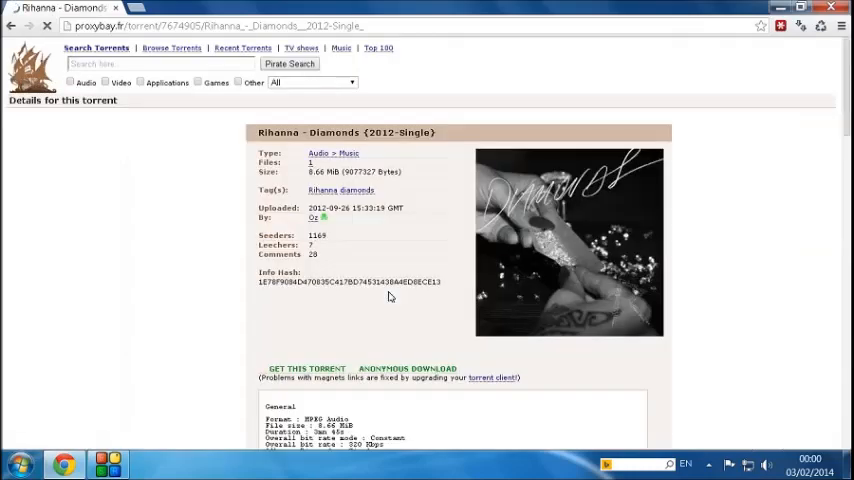
scroll("down", 3)
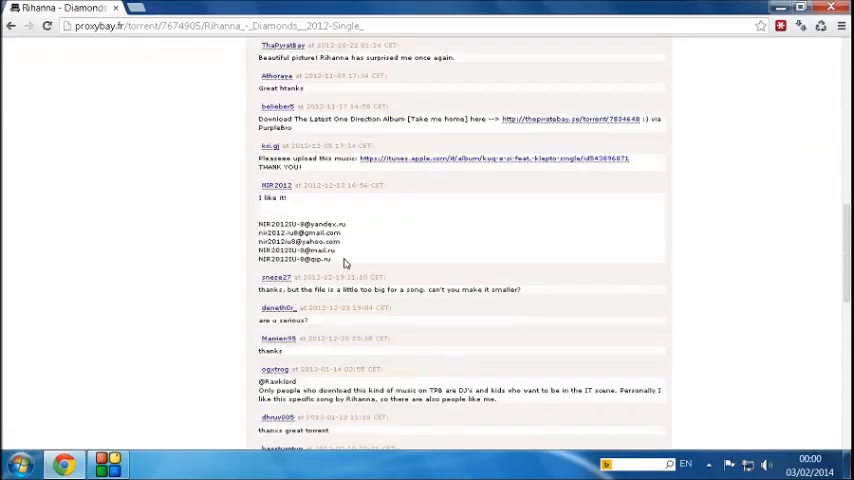
scroll("up", 3)
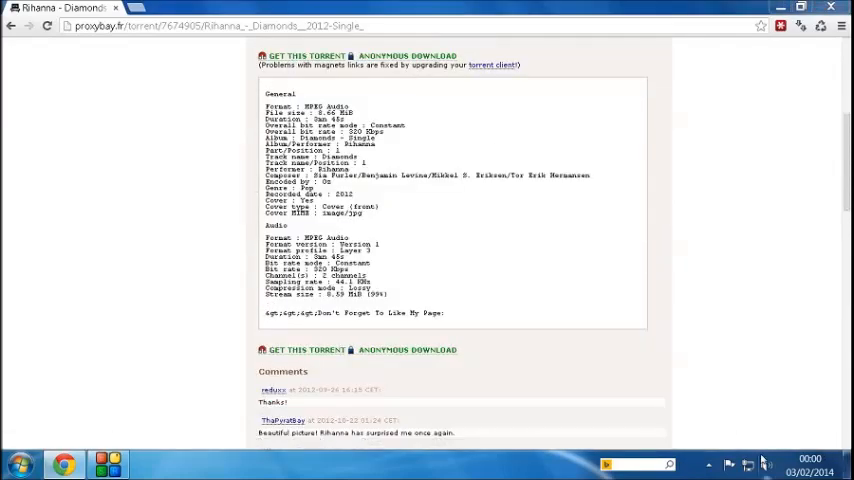
left_click(708, 463)
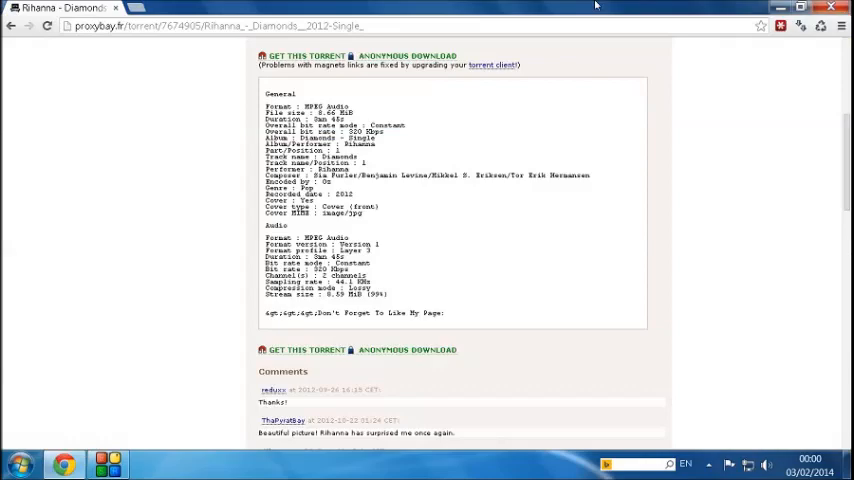
scroll("up", 3)
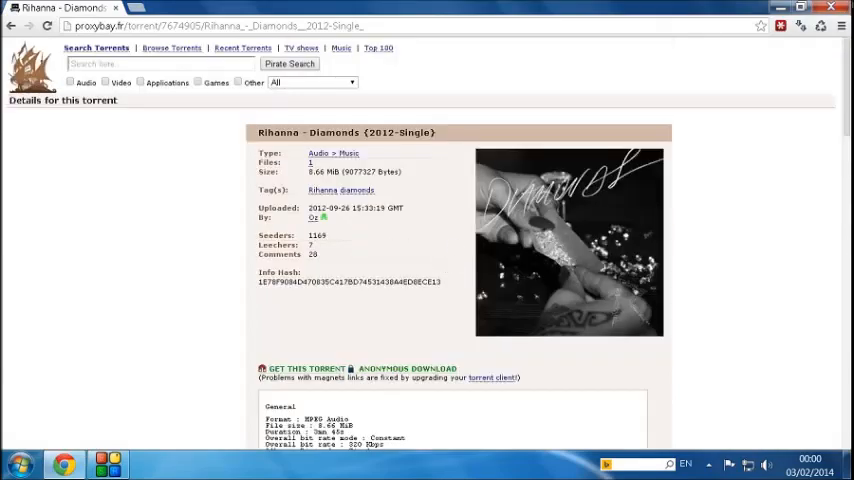
left_click(18, 465)
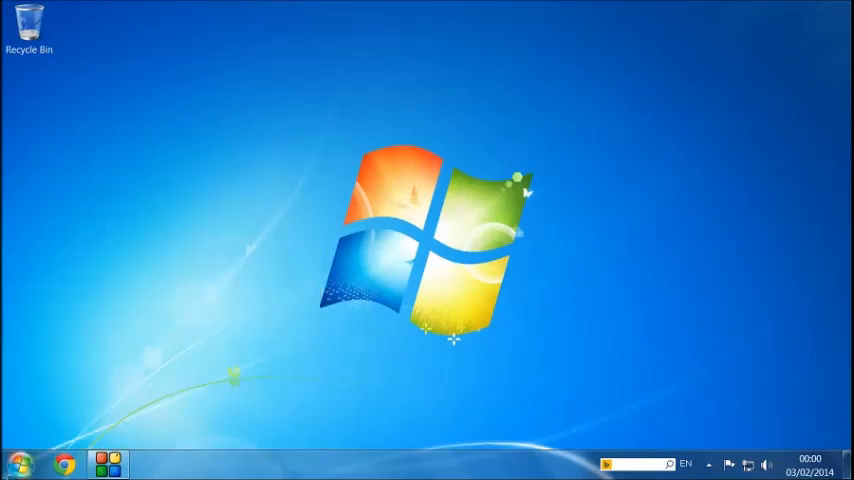
Step: Launch iTunes, acknowledge the missing-library warning, and save a new library in Music
left_click(152, 463)
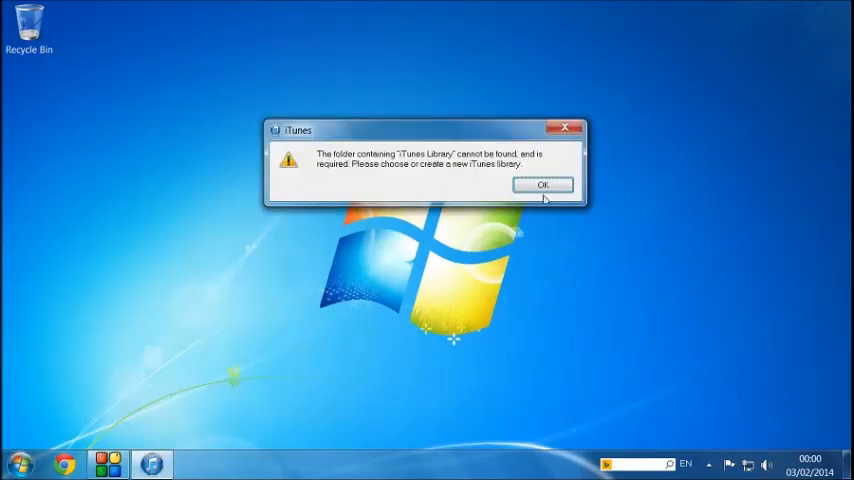
left_click(543, 185)
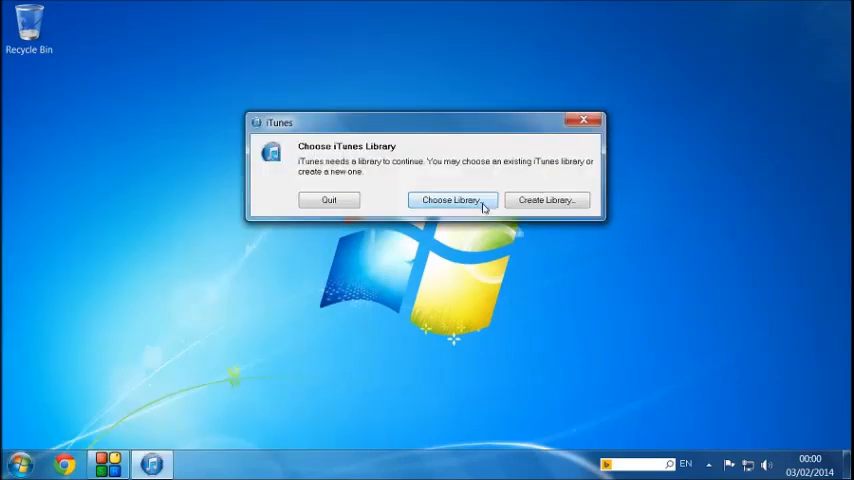
left_click(328, 200)
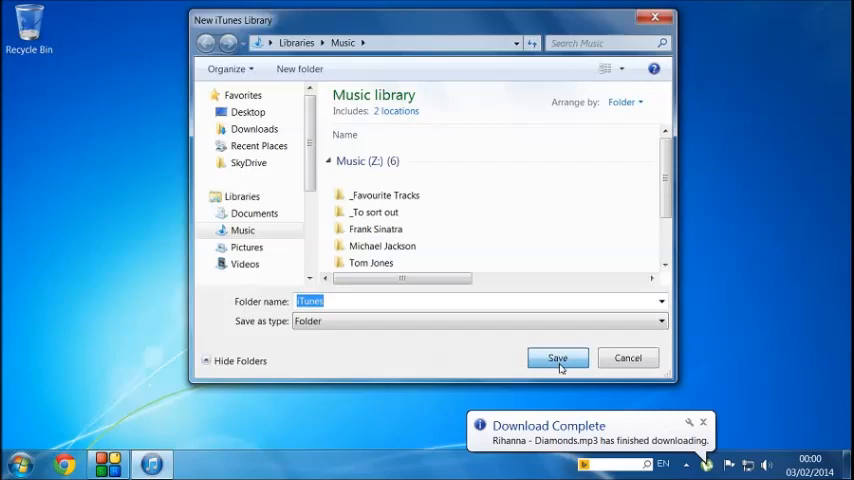
left_click(557, 358)
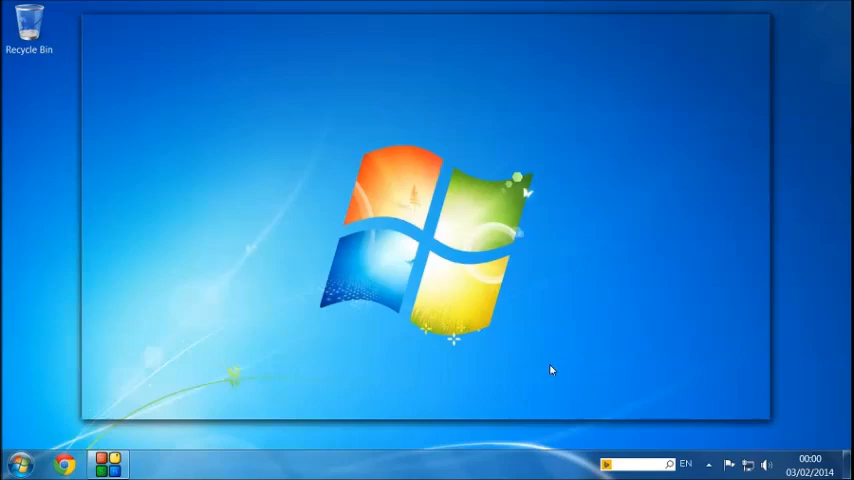
Step: Add Rihanna - Diamonds from Downloads > Complete to iTunes and view it under Genres
left_click(152, 463)
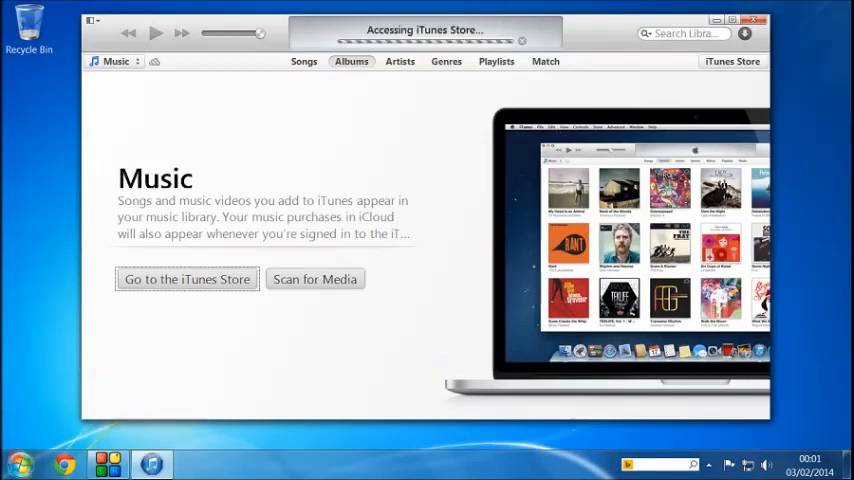
left_click(20, 463)
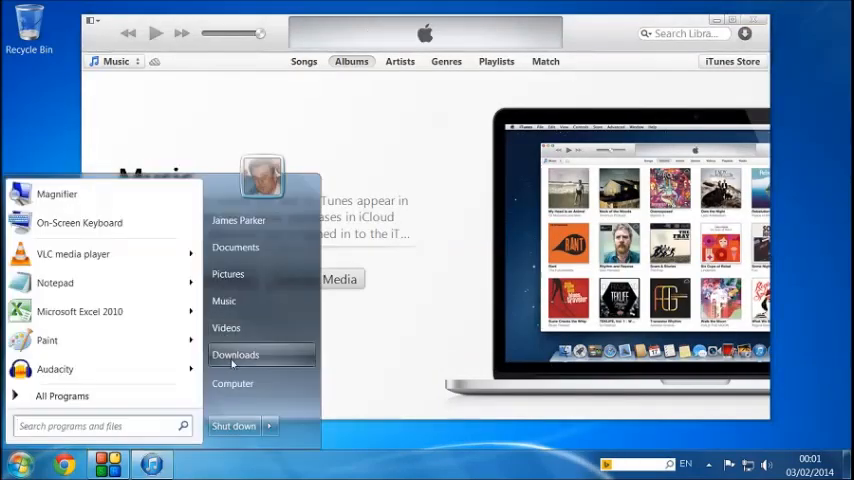
left_click(235, 355)
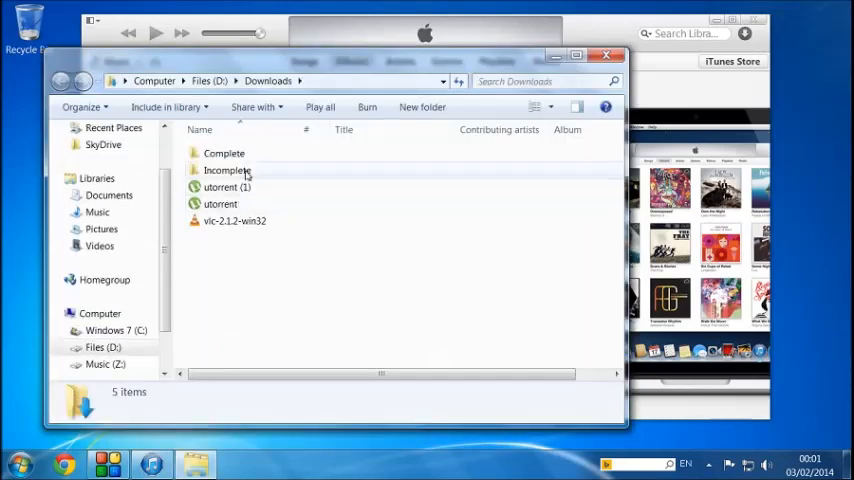
double_click(224, 153)
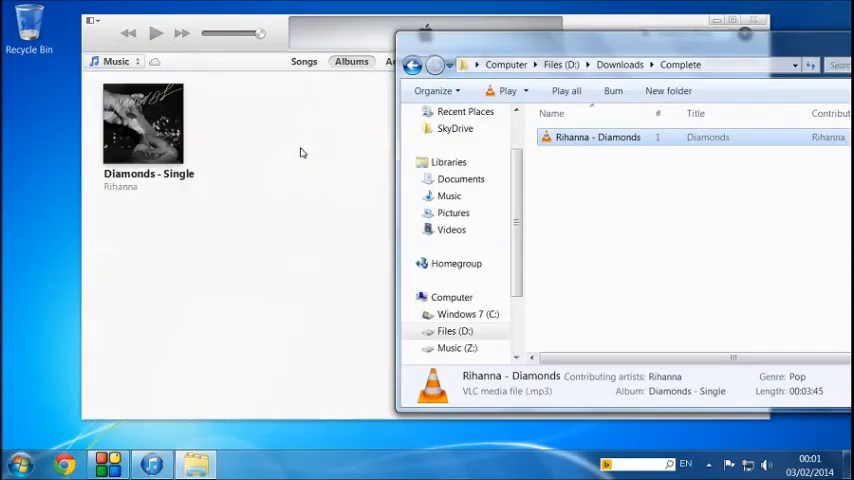
double_click(142, 123)
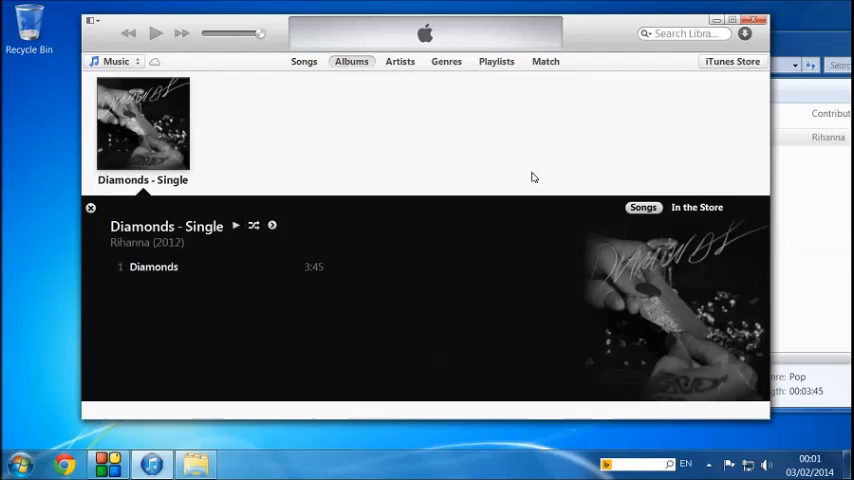
mouse_move(472, 74)
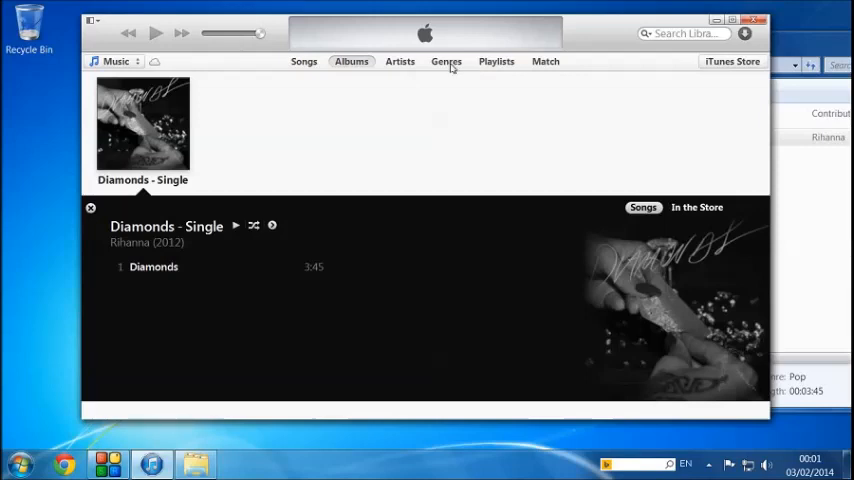
left_click(445, 61)
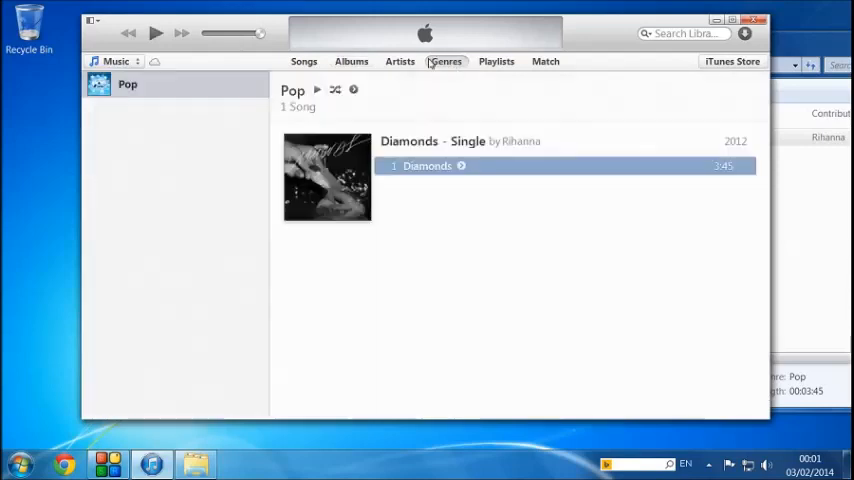